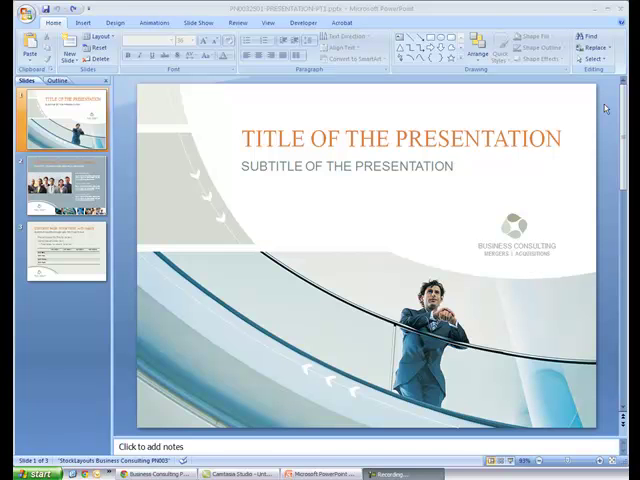
{"action": "mouse_move", "coordinate": [128, 184]}
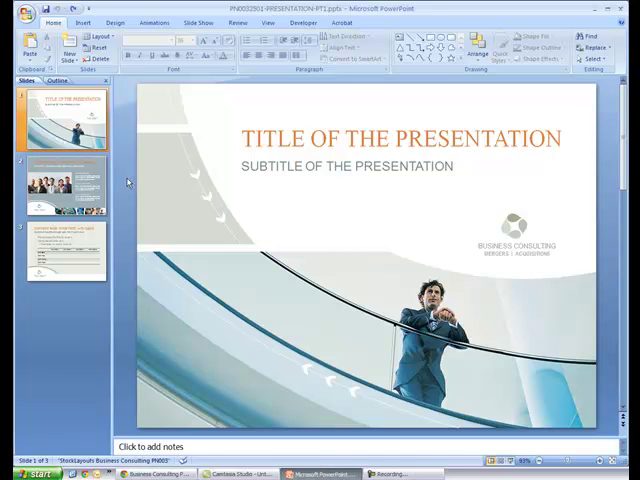
Step: Preview the text-and-table slide, then return to the title slide
{"action": "left_click", "coordinate": [68, 244]}
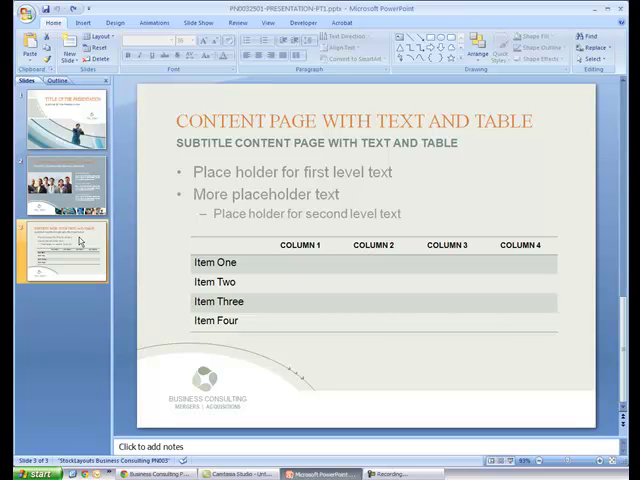
{"action": "left_click", "coordinate": [60, 118]}
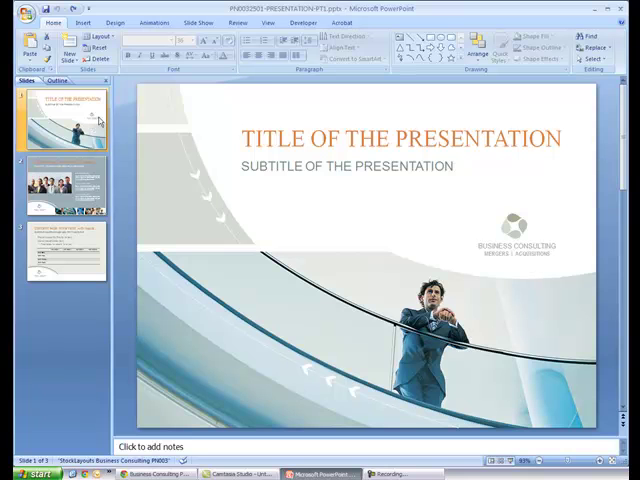
Step: Replace the opening slide's title with 'REALIZING THE POTENTIAL'
{"action": "left_click", "coordinate": [400, 140]}
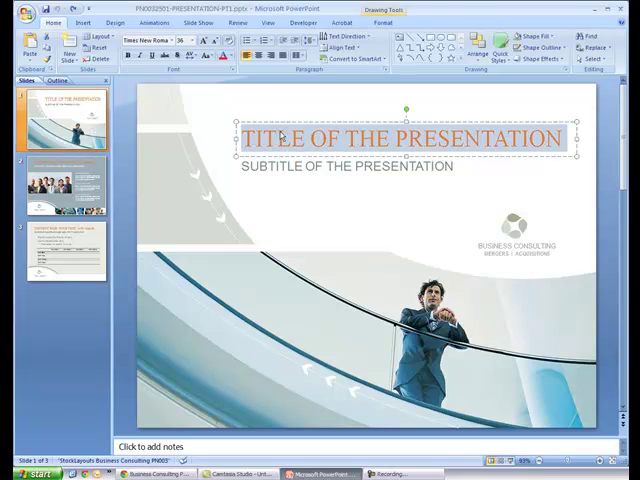
{"action": "type", "text": "REALIZING THE P"}
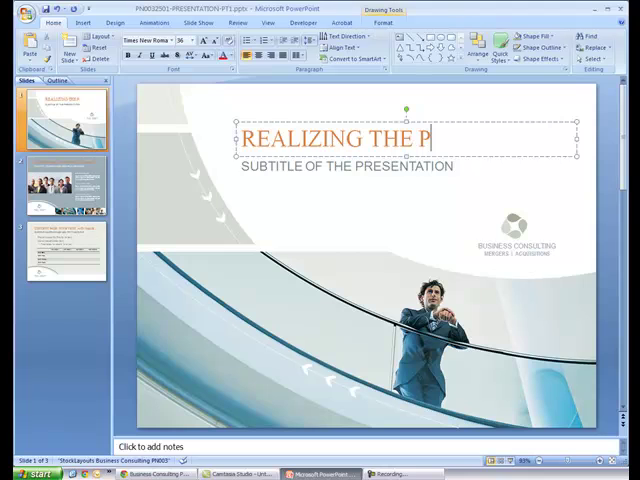
{"action": "type", "text": "OTENTIAL"}
{"action": "left_click", "coordinate": [408, 166]}
{"action": "type", "text": "MAXIMIZE THE VALUE OF YOUR BUSINESS"}
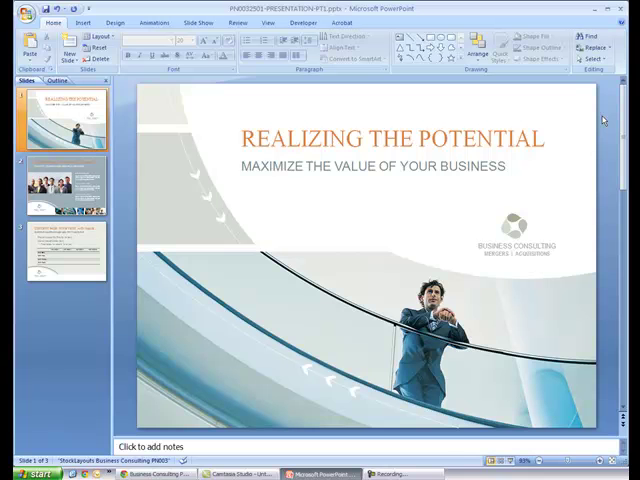
Step: Give the text-and-photo slide a solid grey background fill via Format Background
{"action": "left_click", "coordinate": [68, 180]}
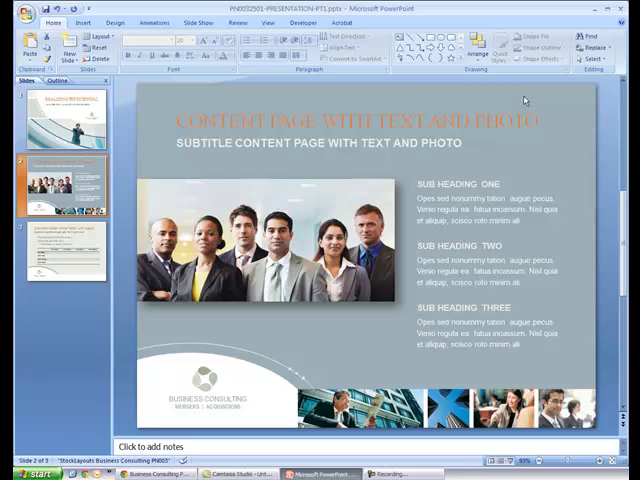
{"action": "right_click", "coordinate": [520, 100]}
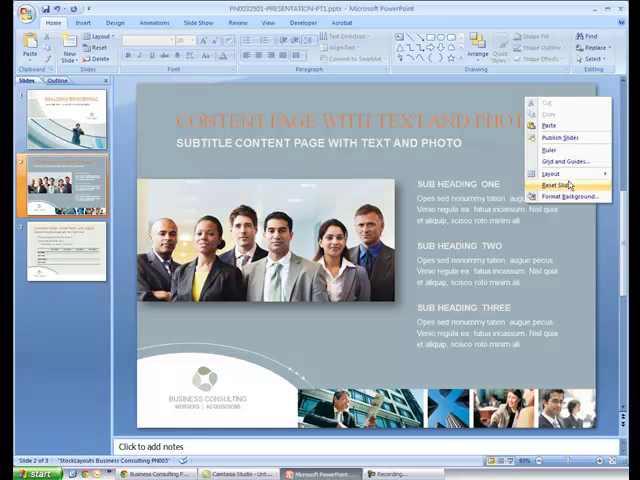
{"action": "left_click", "coordinate": [572, 192]}
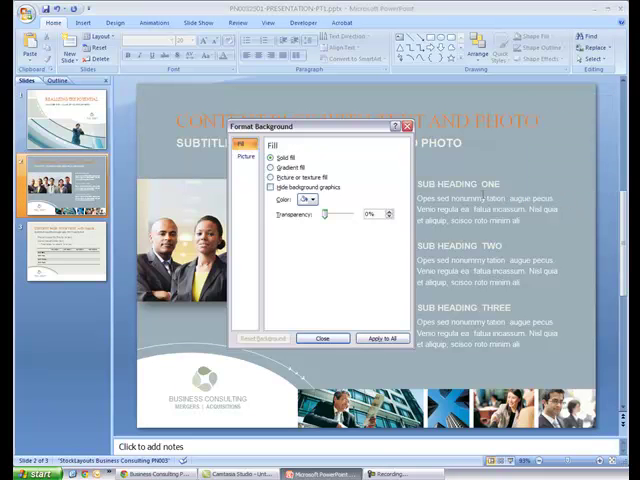
{"action": "left_click", "coordinate": [318, 200]}
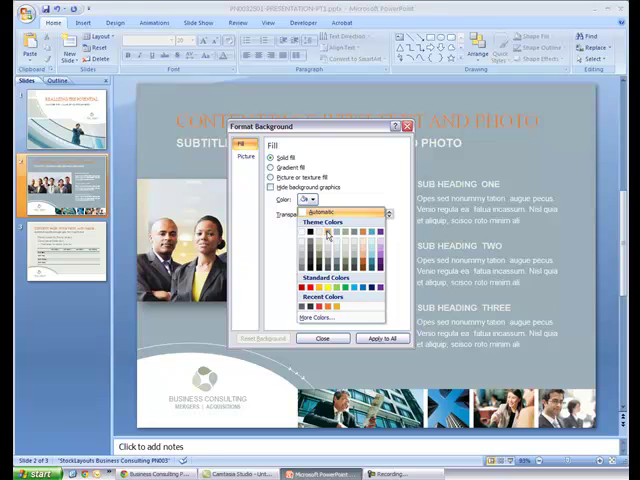
{"action": "left_click", "coordinate": [324, 340]}
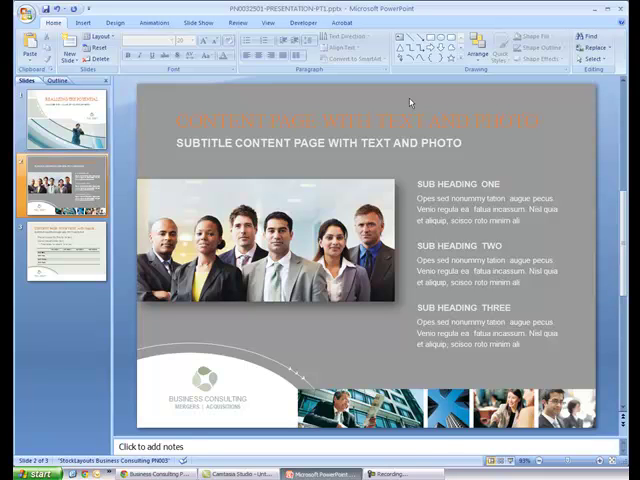
{"action": "mouse_move", "coordinate": [66, 52]}
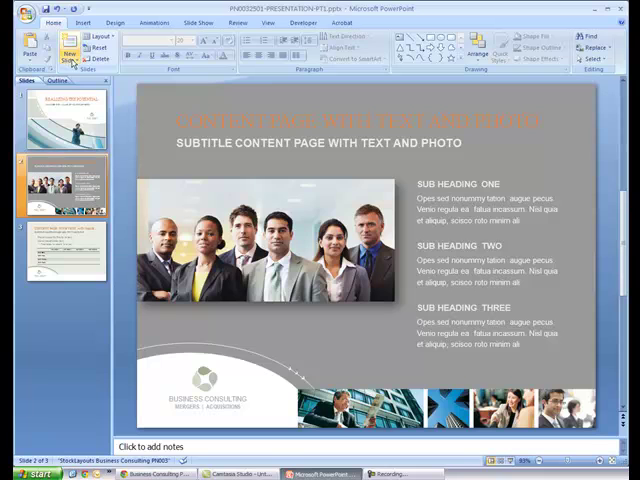
Step: Insert a new slide with the text-and-photo layout, then show the text-and-table slide
{"action": "left_click", "coordinate": [68, 52]}
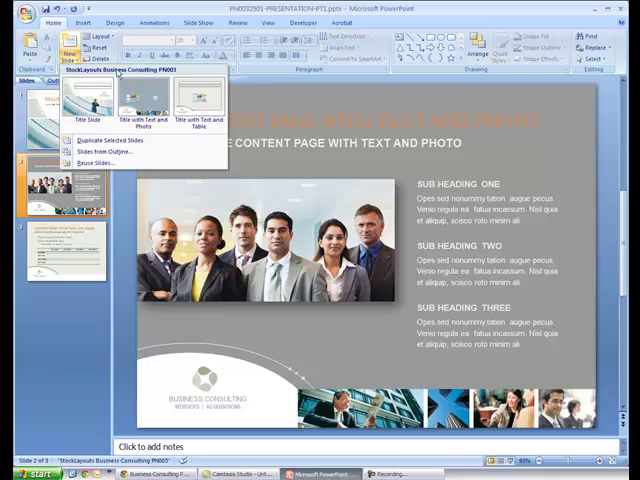
{"action": "left_click", "coordinate": [152, 110]}
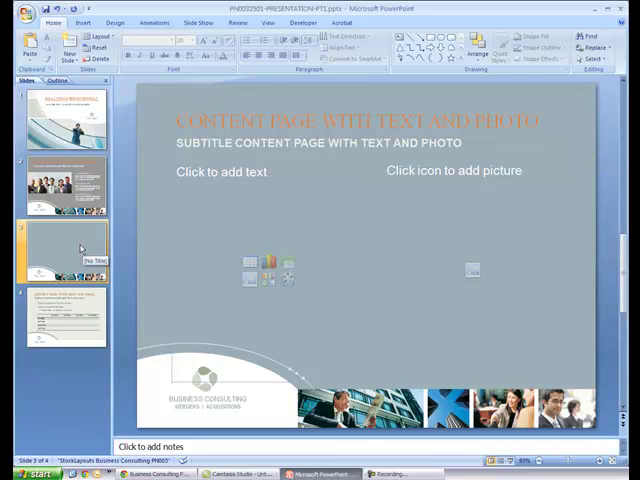
{"action": "left_click", "coordinate": [64, 320]}
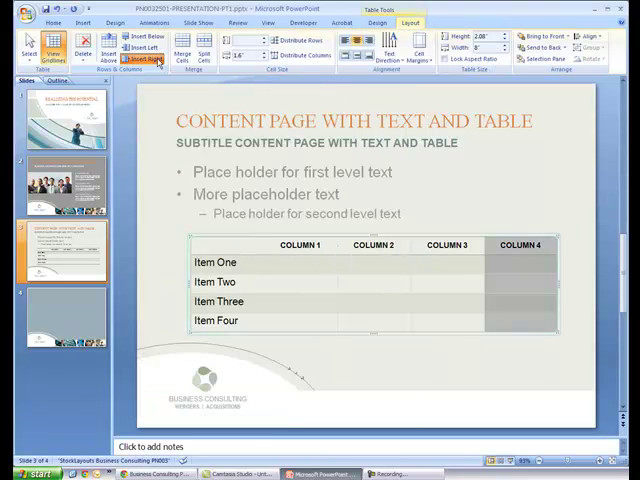
Step: Start inserting a picture, browsing the My Pictures folder
{"action": "left_click", "coordinate": [144, 48]}
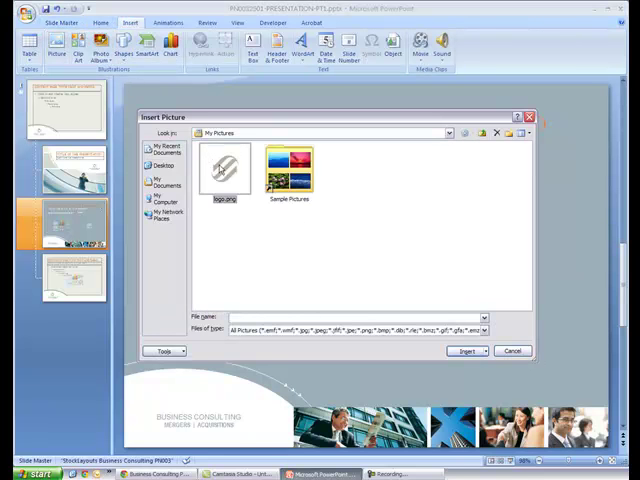
Step: Choose the image in My Pictures as the new master logo
{"action": "left_click", "coordinate": [464, 350]}
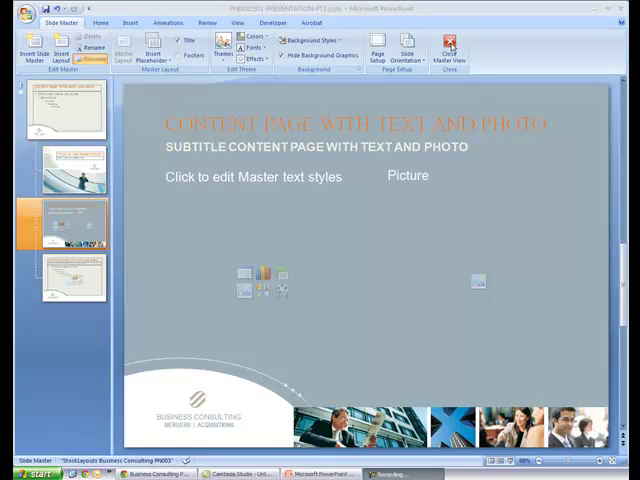
Step: Close Master View and show the newly added grey text-and-photo slide
{"action": "left_click", "coordinate": [448, 50]}
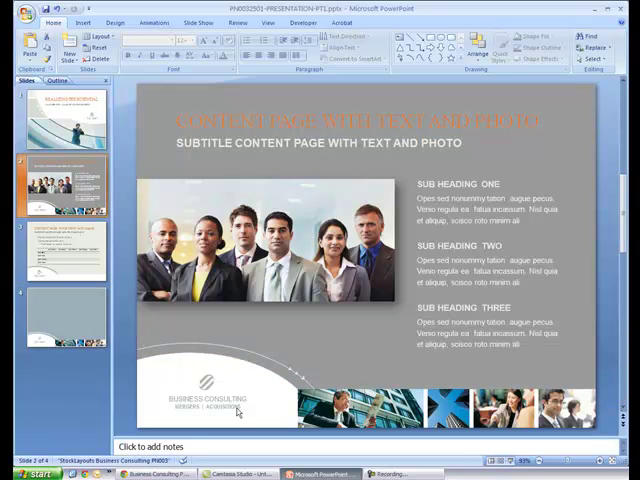
{"action": "left_click", "coordinate": [62, 318]}
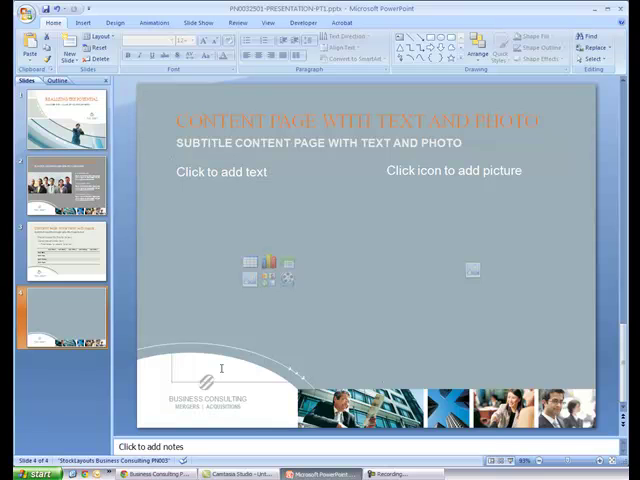
Step: Show the View ribbon, ready to start the slide show
{"action": "left_click", "coordinate": [266, 22]}
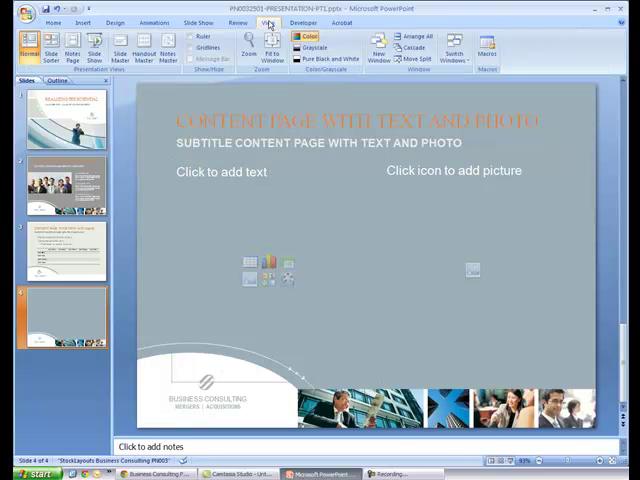
{"action": "mouse_move", "coordinate": [92, 50]}
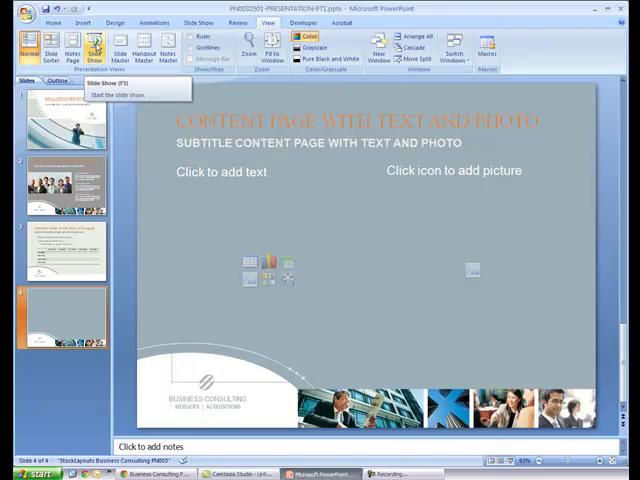